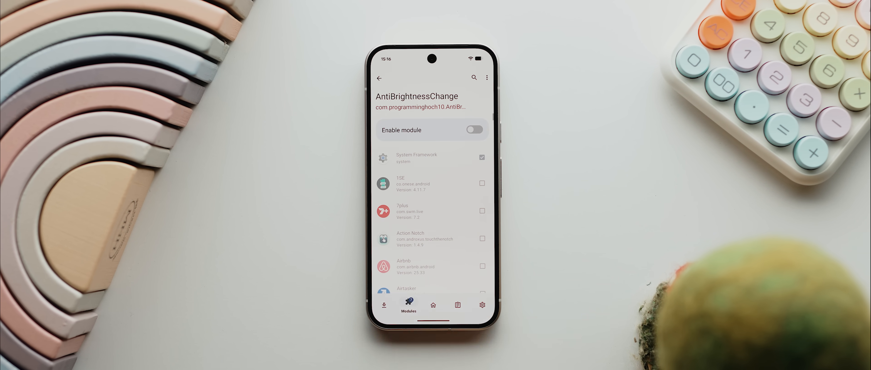
Enable the AntiBrightnessChange module in LSPosed
click(473, 130)
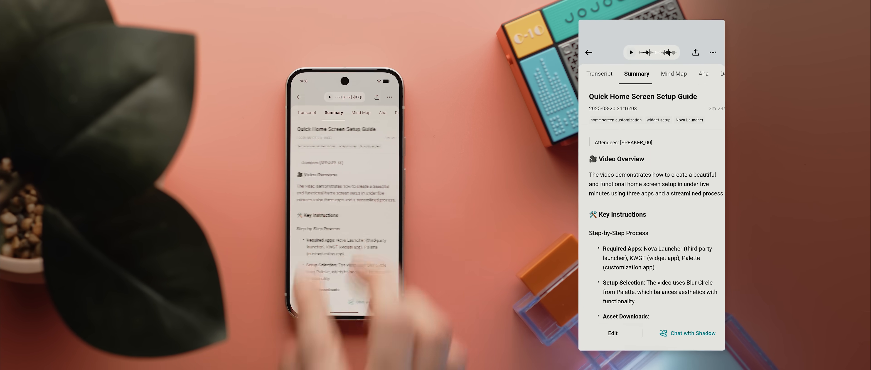
View the recording's mind map, then its Aha insights on personalized home screens
click(673, 74)
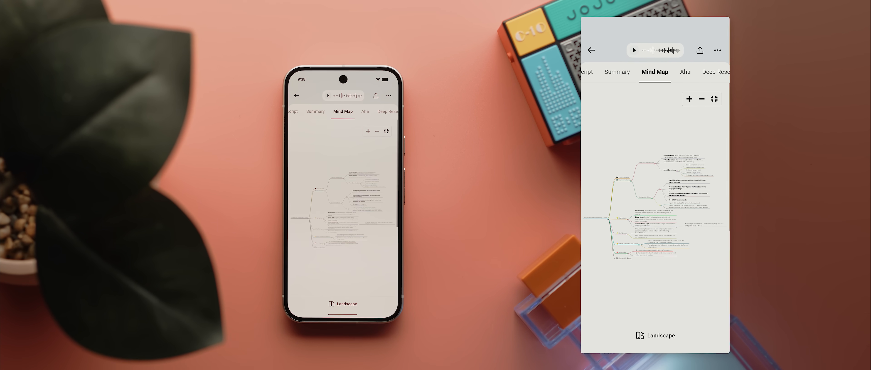
click(685, 70)
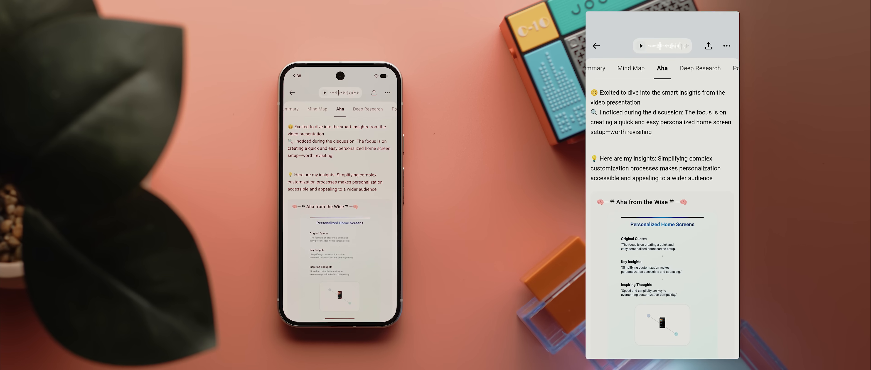
click(700, 68)
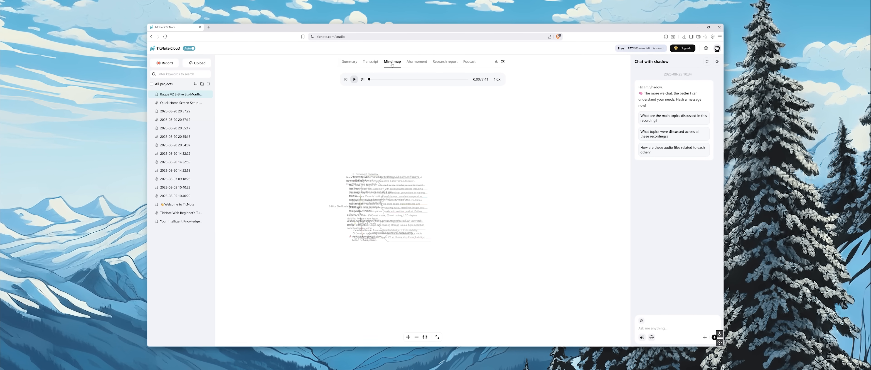
Show the recording's mind map in the TicNote Cloud web workspace
click(673, 117)
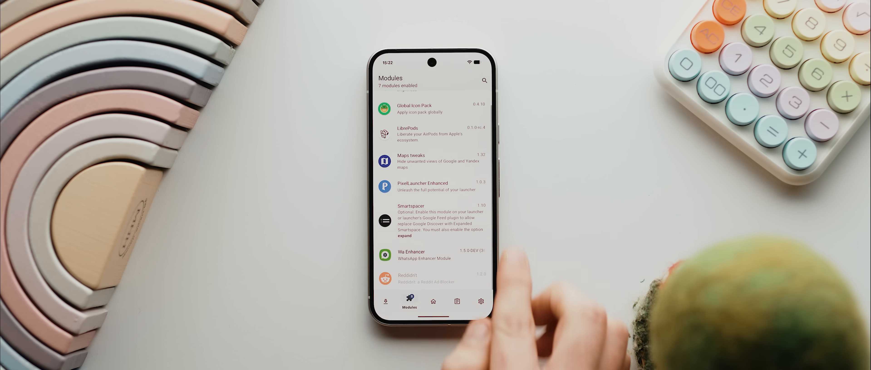
Look through the seven enabled LSPosed modules, then scroll the Reddit feed
click(407, 279)
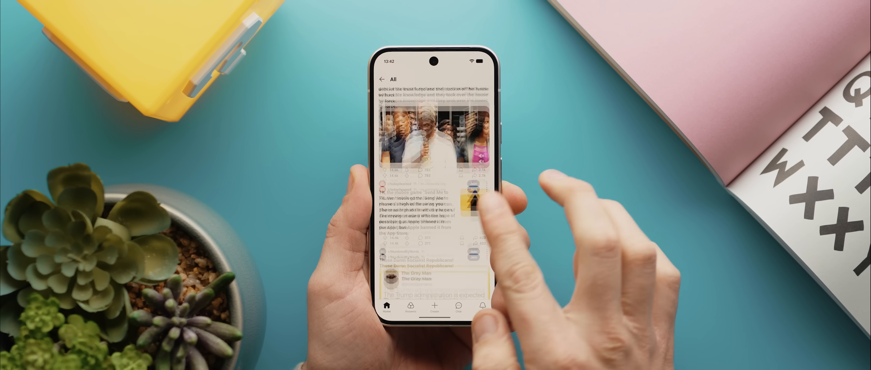
scroll(up, 3)
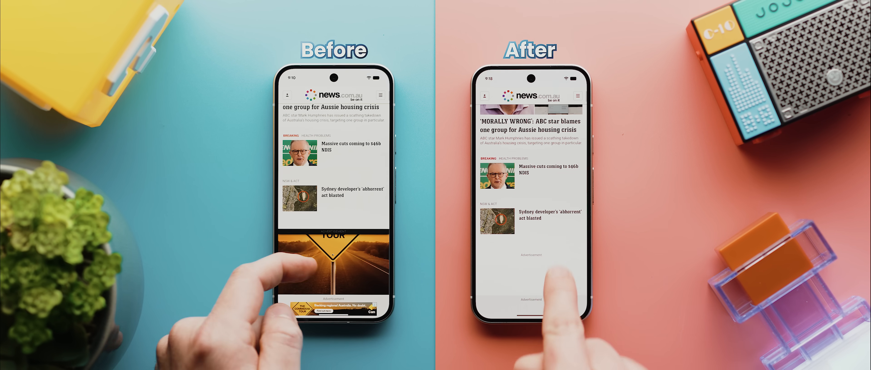
Scroll news.com.au on both phones to compare the page with and without banner ads
scroll(down, 3)
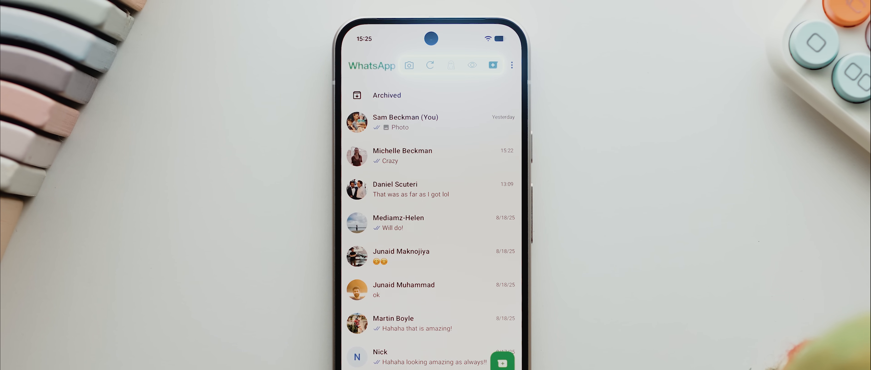
Bring up the New Chat number dialog, then WhatsApp's overflow menu listing Wa Enhancer
click(471, 65)
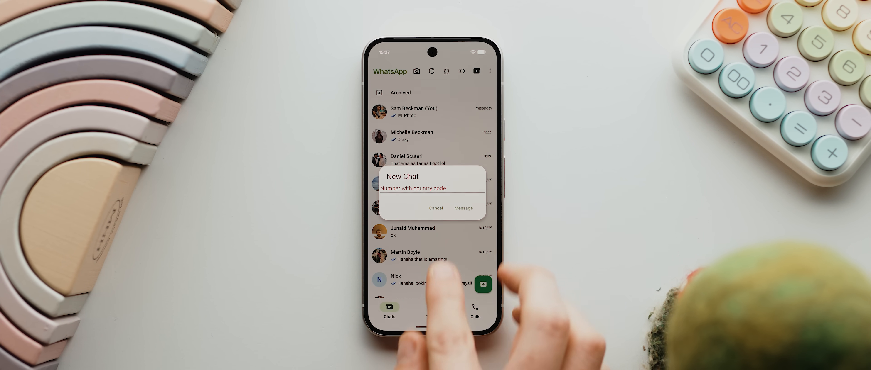
click(489, 72)
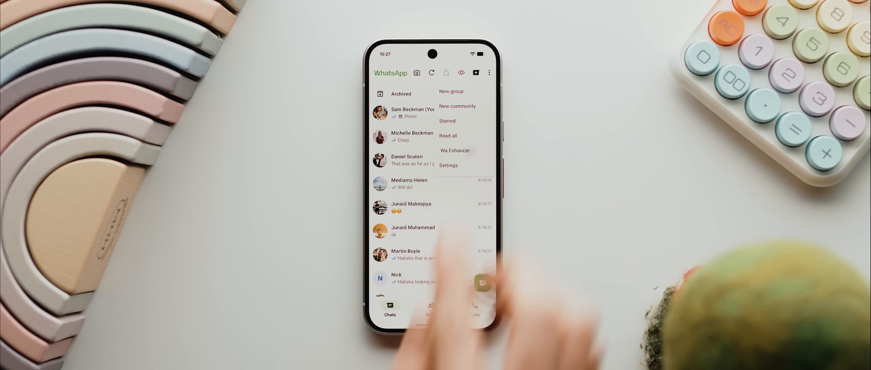
Enter Wa Enhancer's General settings and look through the conversation-list options
click(454, 150)
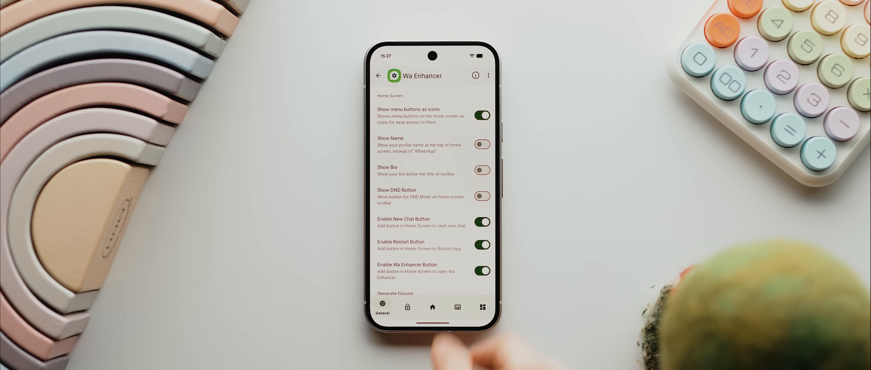
scroll(down, 3)
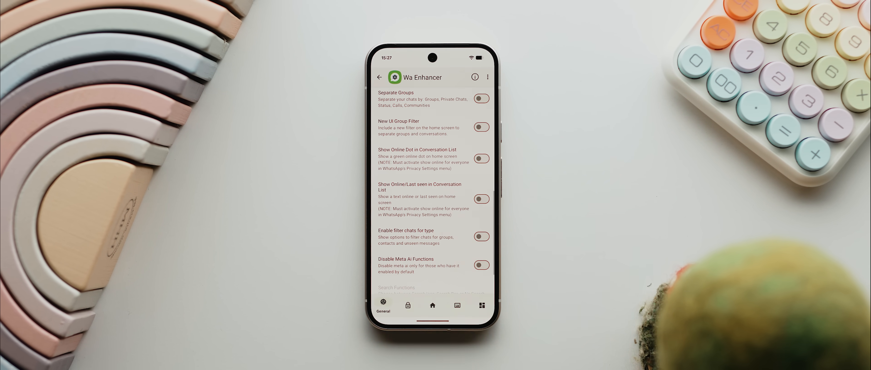
click(481, 99)
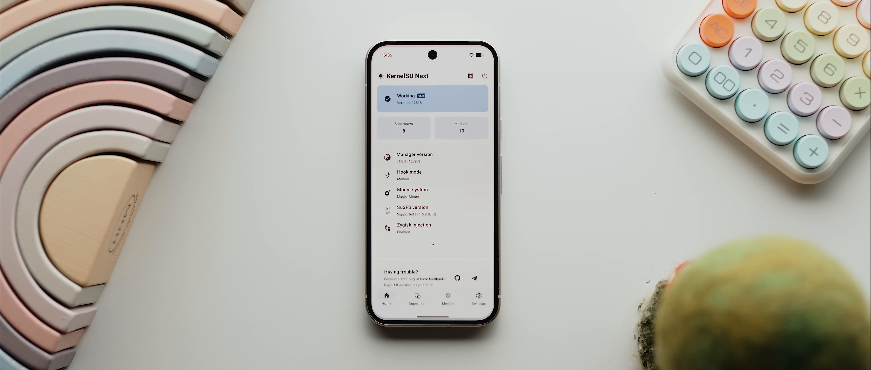
Reach Tricky Store OSS's WebUI from the KernelSU Next module list
click(447, 298)
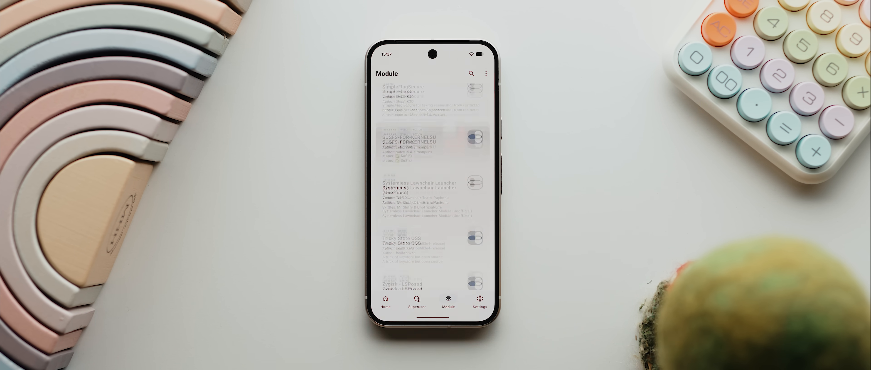
scroll(up, 3)
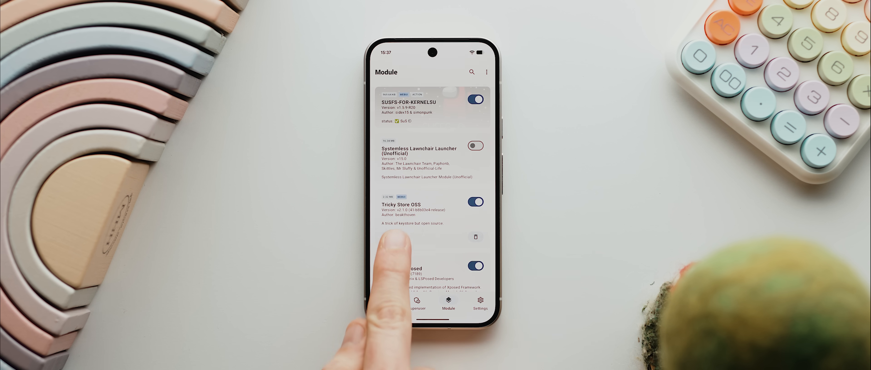
click(411, 224)
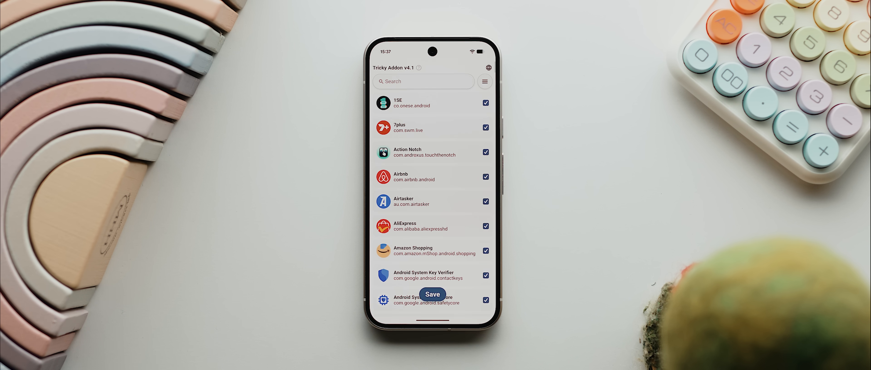
Select all apps for Tricky Store's target list and save it
click(484, 81)
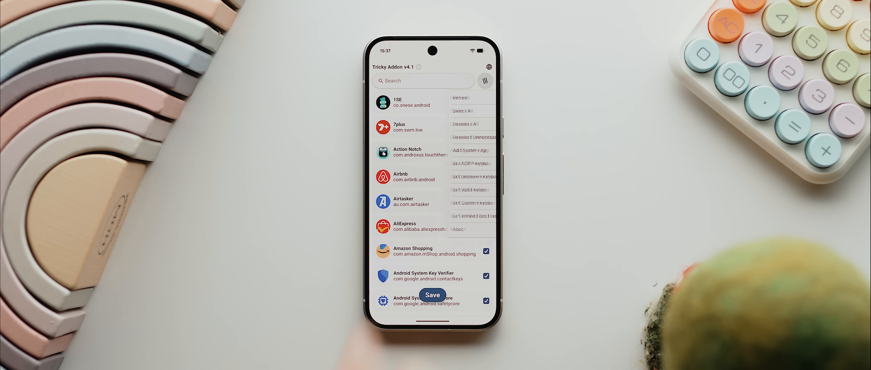
click(462, 112)
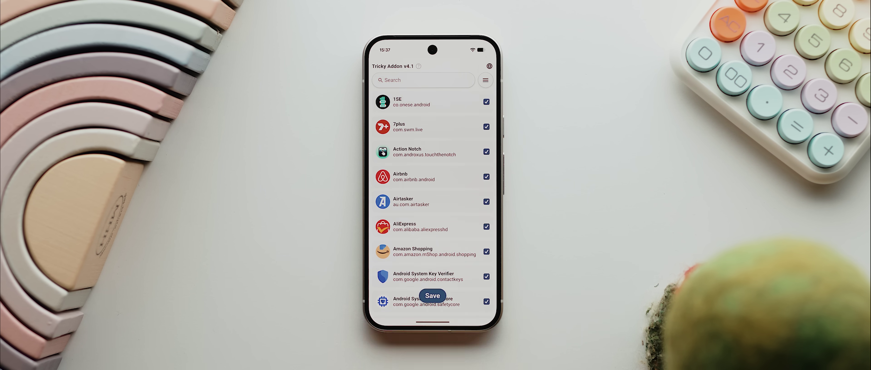
click(485, 80)
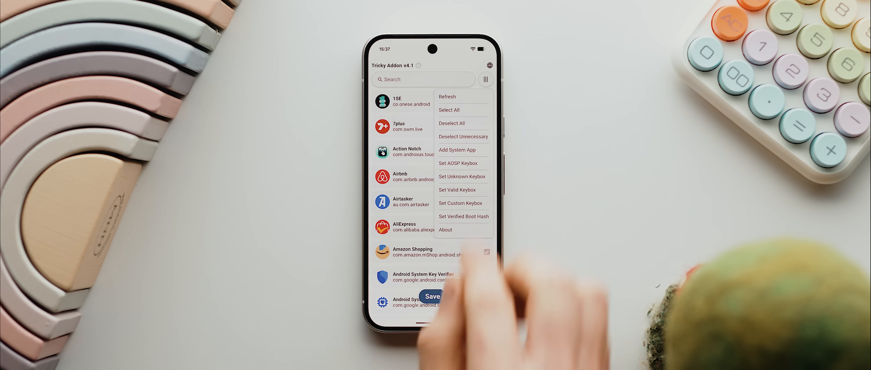
click(449, 109)
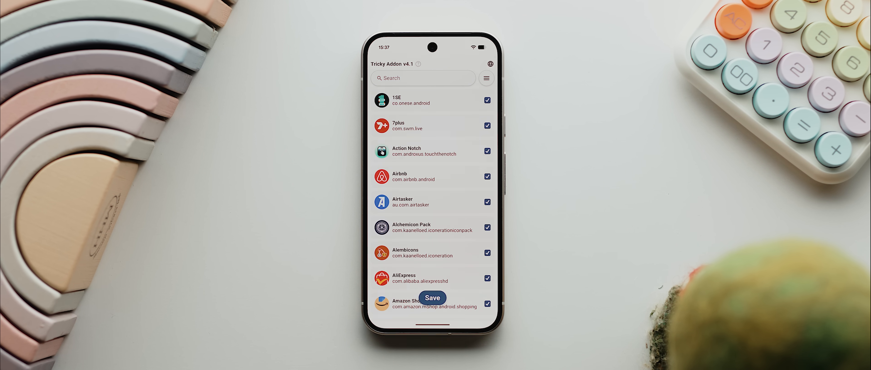
click(485, 78)
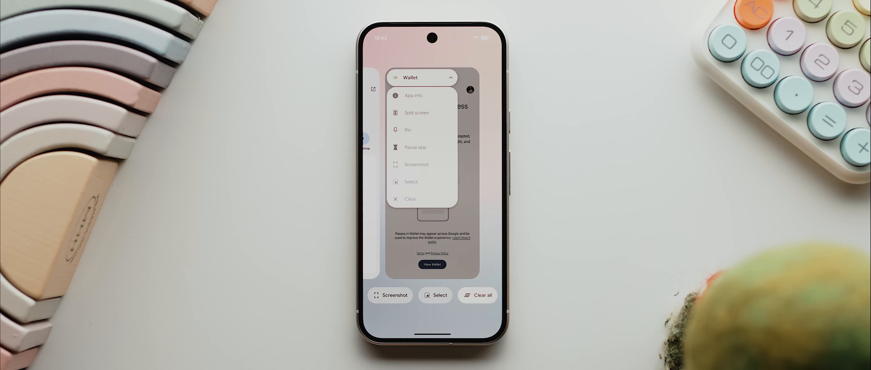
Clear Google Wallet's storage from App info so user data and cache drop to 0 bytes
click(414, 95)
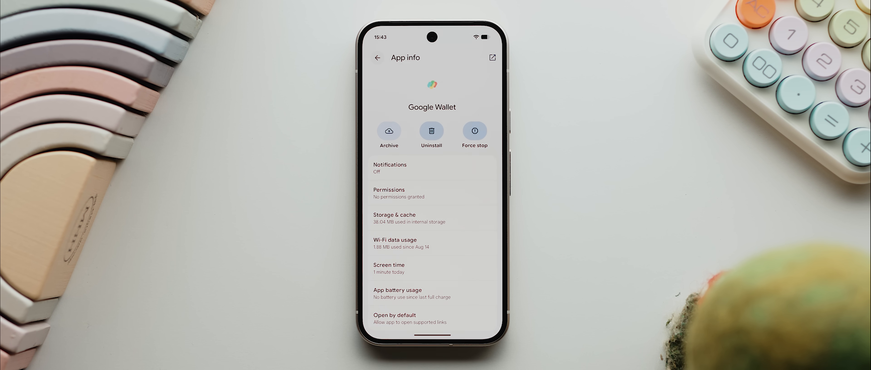
click(394, 218)
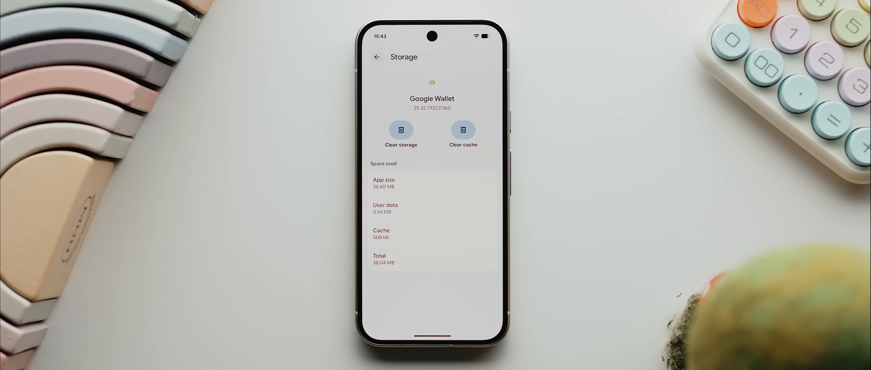
click(400, 130)
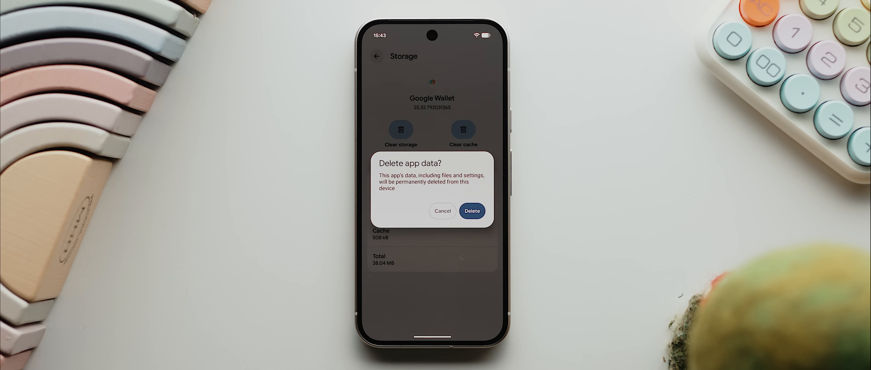
click(472, 211)
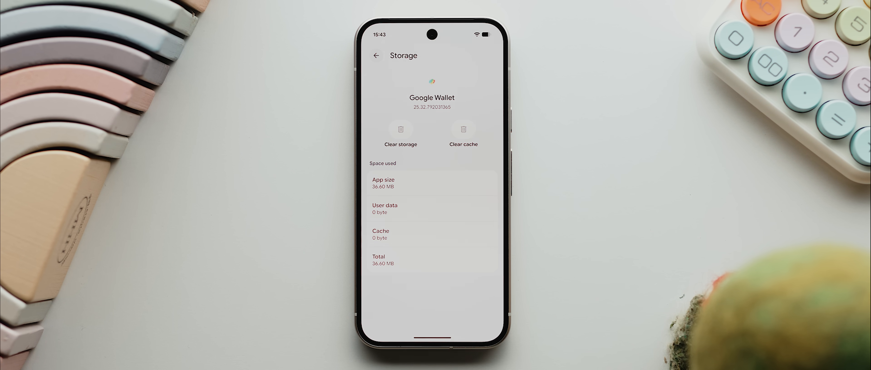